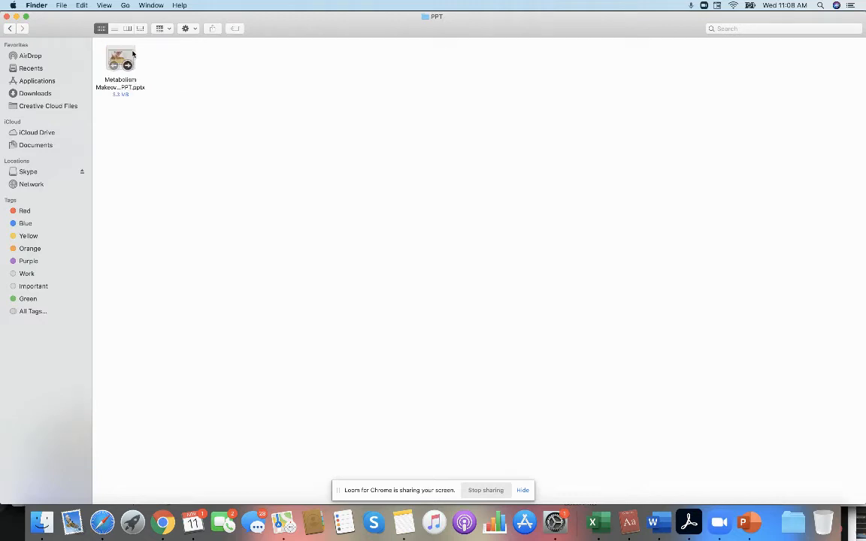
# - Open the Metabolism Makeover deck and view slides from benefits of a balanced metabolism to improving your metabolism
pyautogui.doubleClick(121, 67)
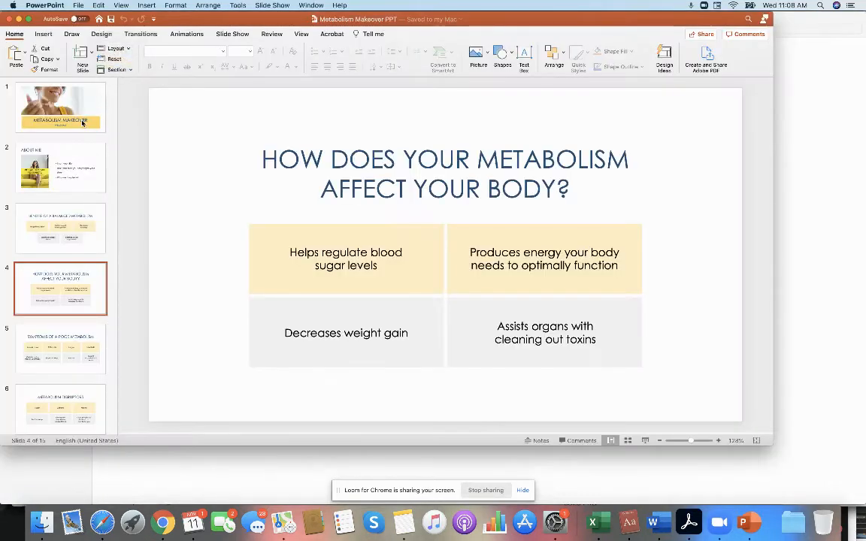
pyautogui.click(60, 229)
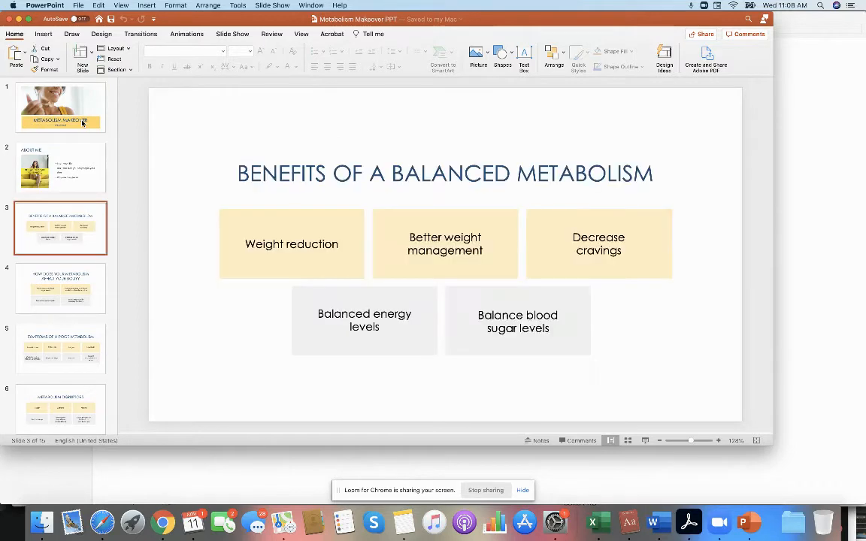
pyautogui.click(60, 349)
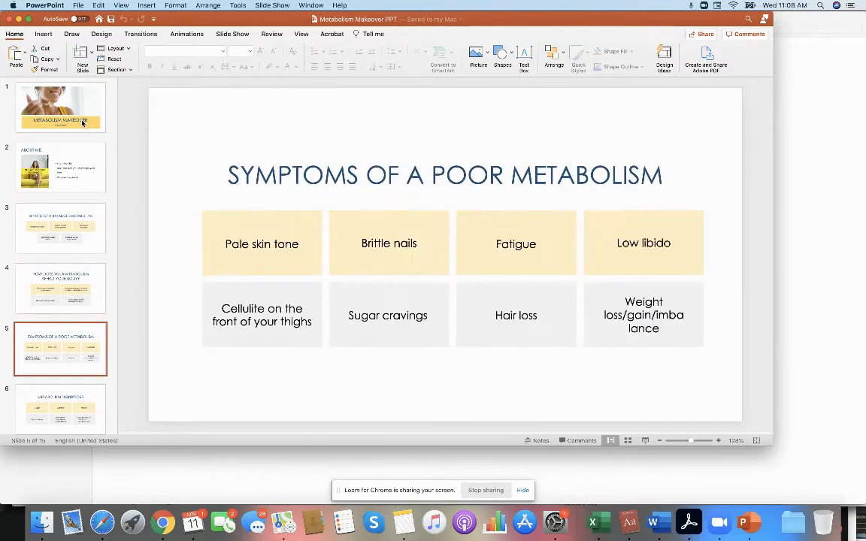
pyautogui.click(60, 389)
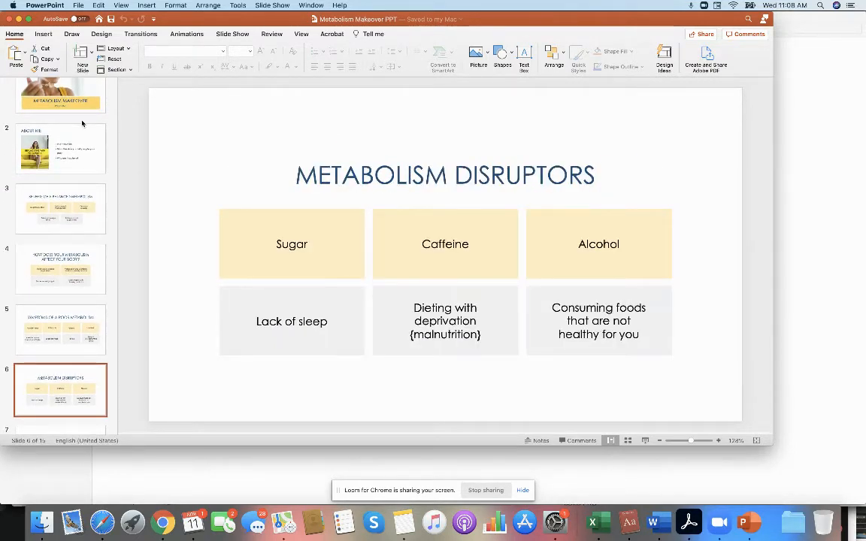
pyautogui.click(60, 389)
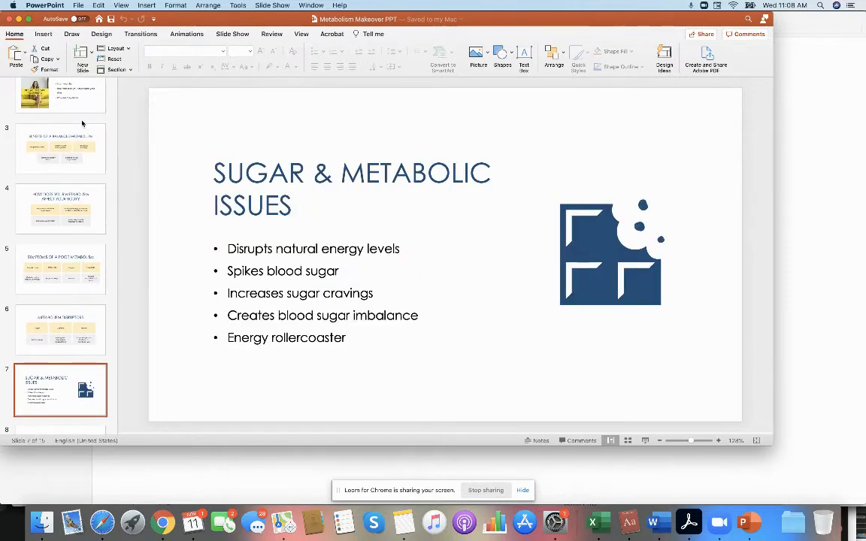
pyautogui.click(60, 389)
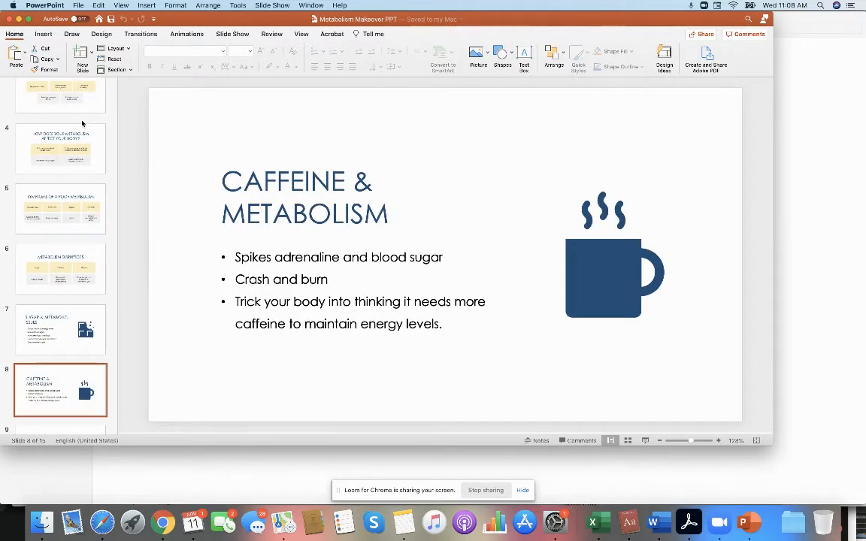
pyautogui.click(60, 390)
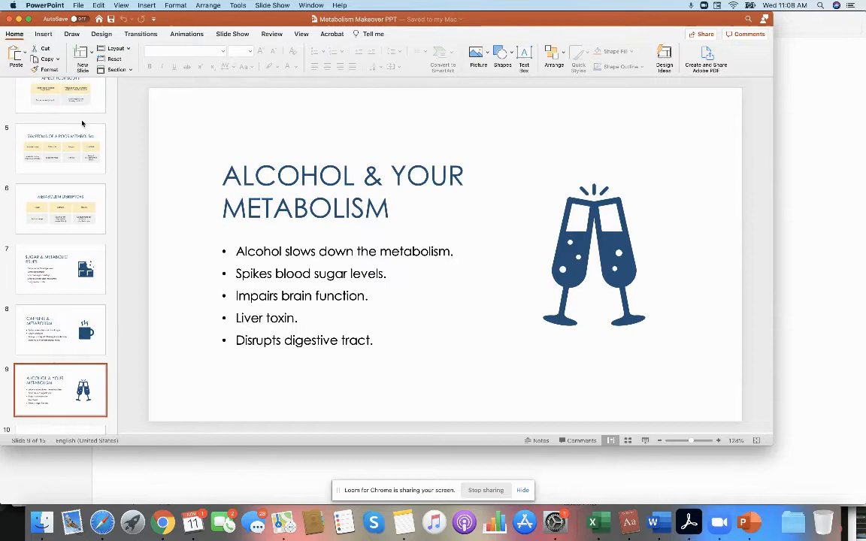
pyautogui.click(60, 390)
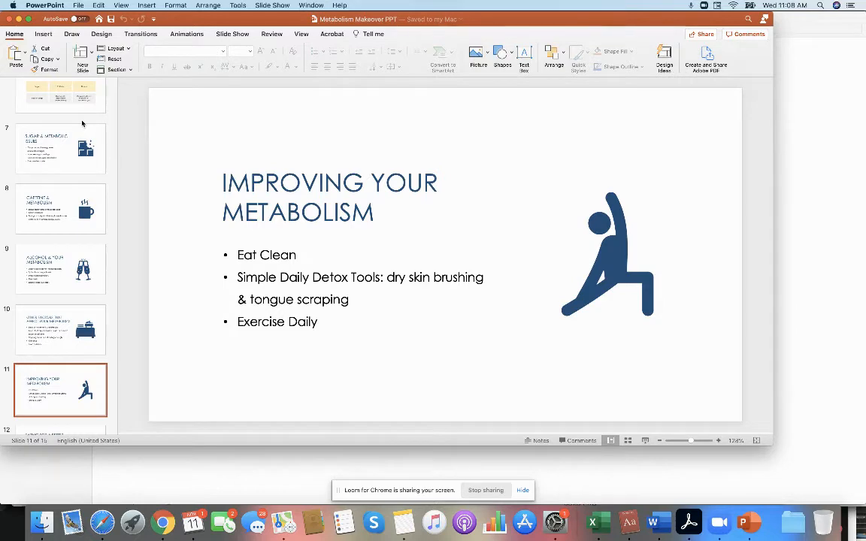
# - View the eating, boost your energy, goodbye and removing toxins slides, revisiting a few
pyautogui.click(60, 385)
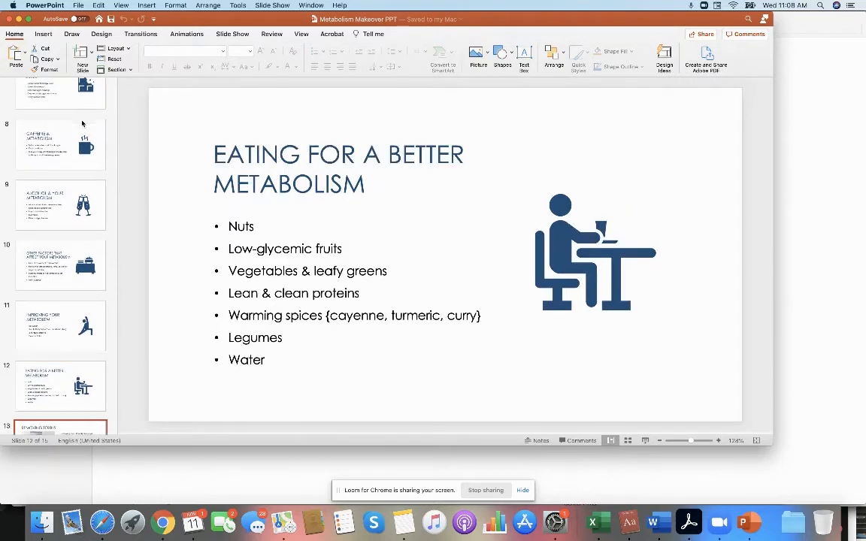
pyautogui.click(60, 389)
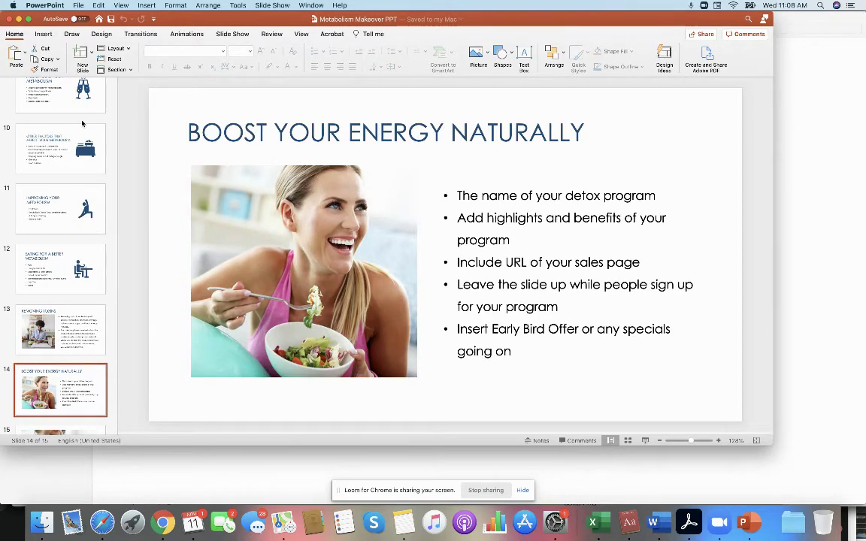
pyautogui.click(60, 403)
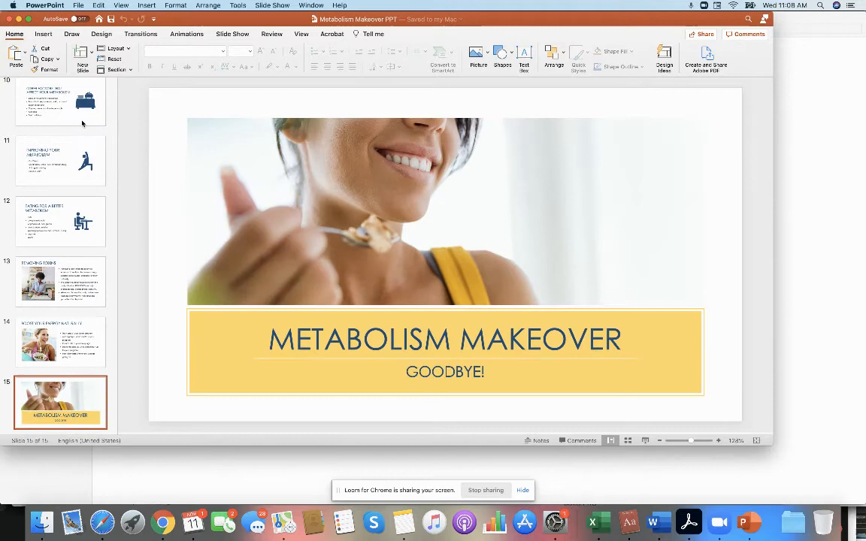
pyautogui.click(60, 343)
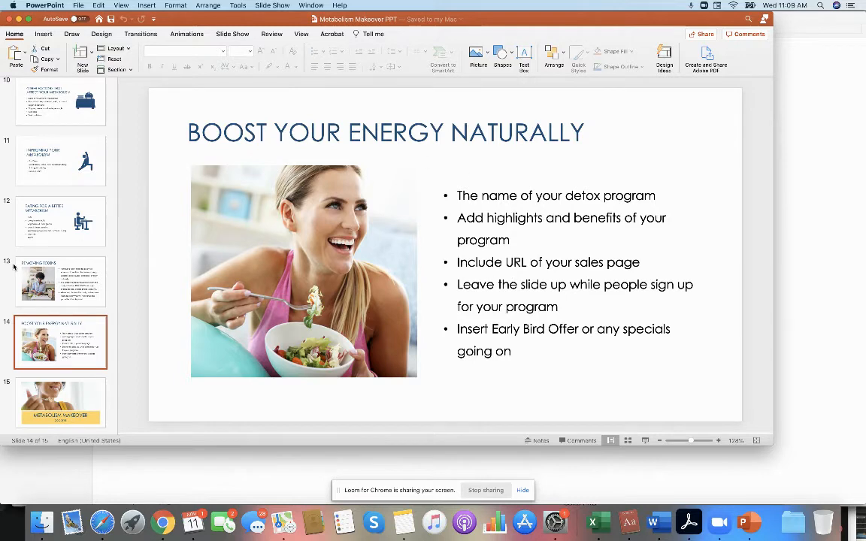
pyautogui.click(60, 283)
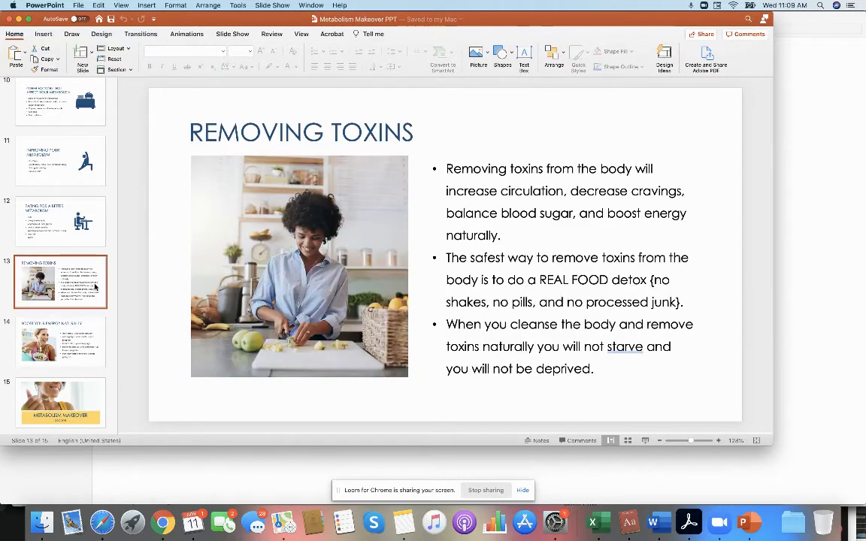
pyautogui.moveTo(160, 323)
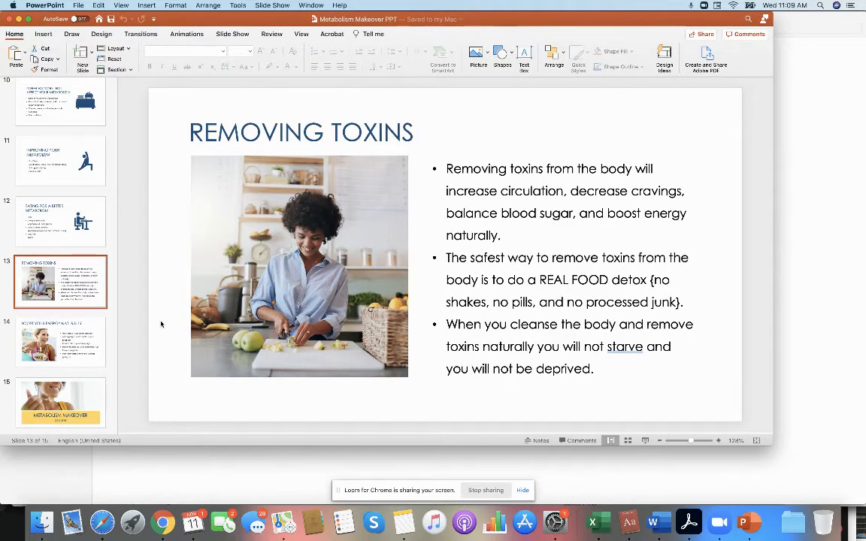
pyautogui.click(60, 219)
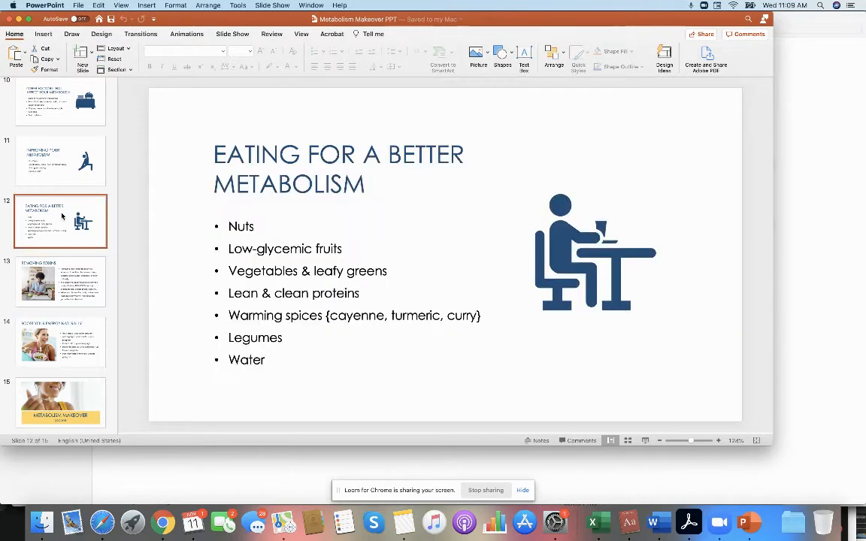
pyautogui.click(60, 181)
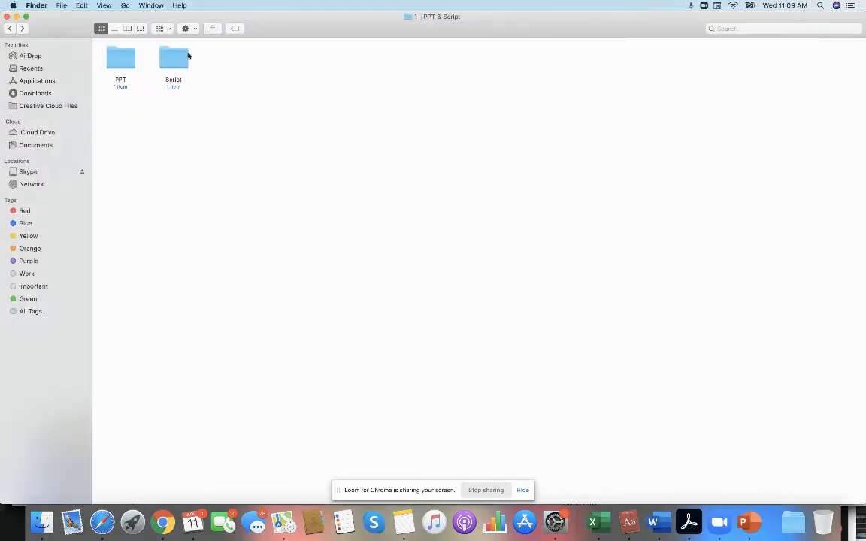
# - Open Script.docx from the Script folder and scroll through its talking points in Word
pyautogui.doubleClick(173, 57)
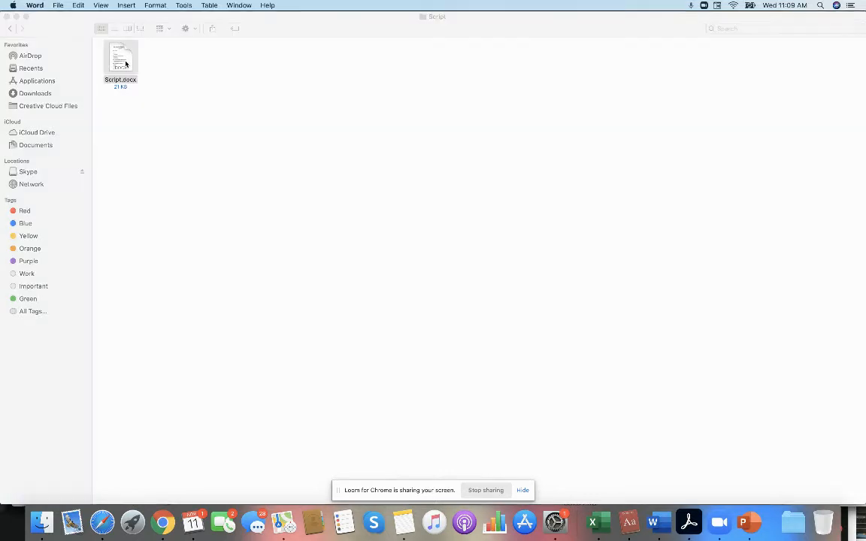
pyautogui.doubleClick(121, 61)
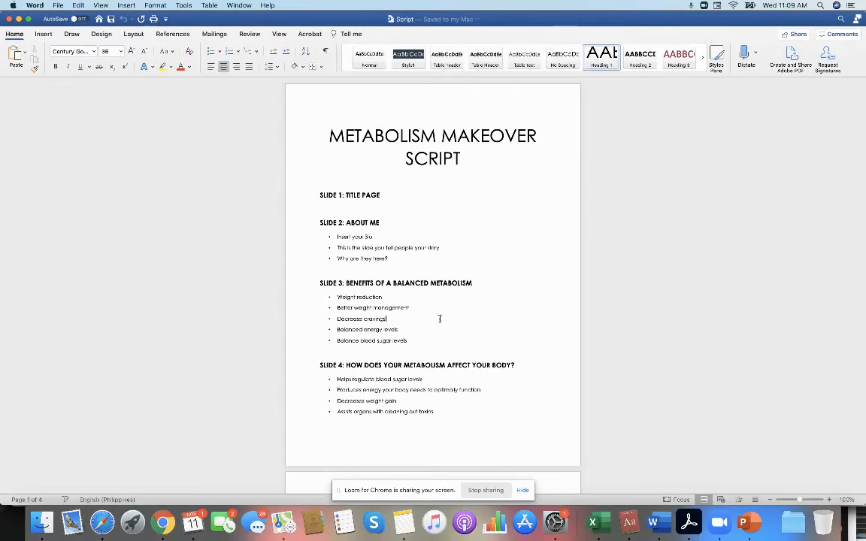
pyautogui.scroll(-3)
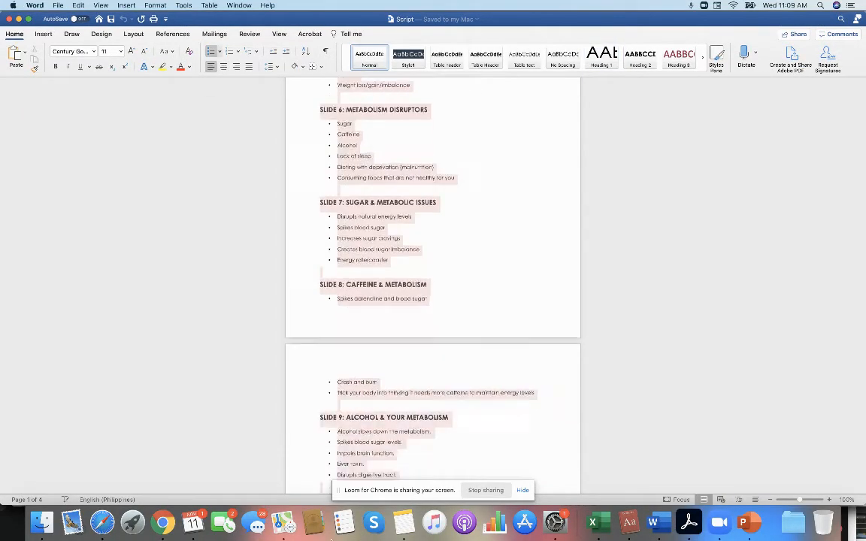
pyautogui.scroll(-3)
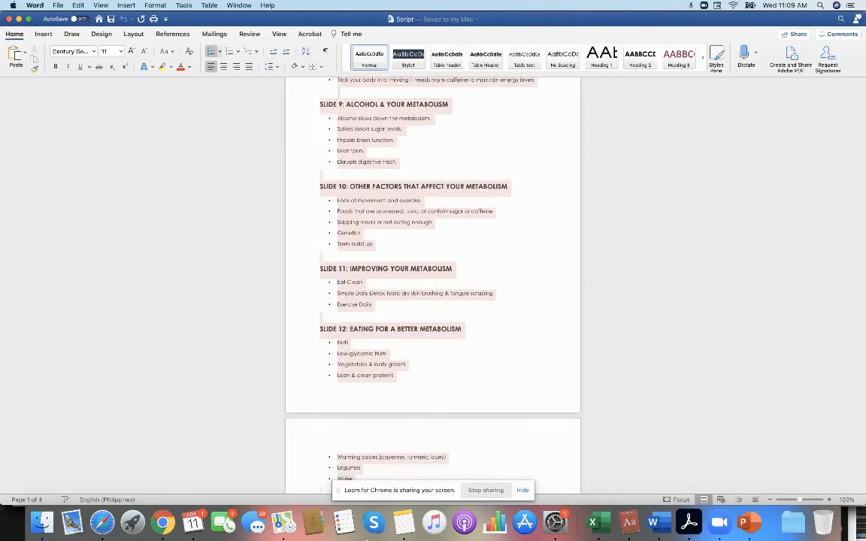
pyautogui.scroll(-3)
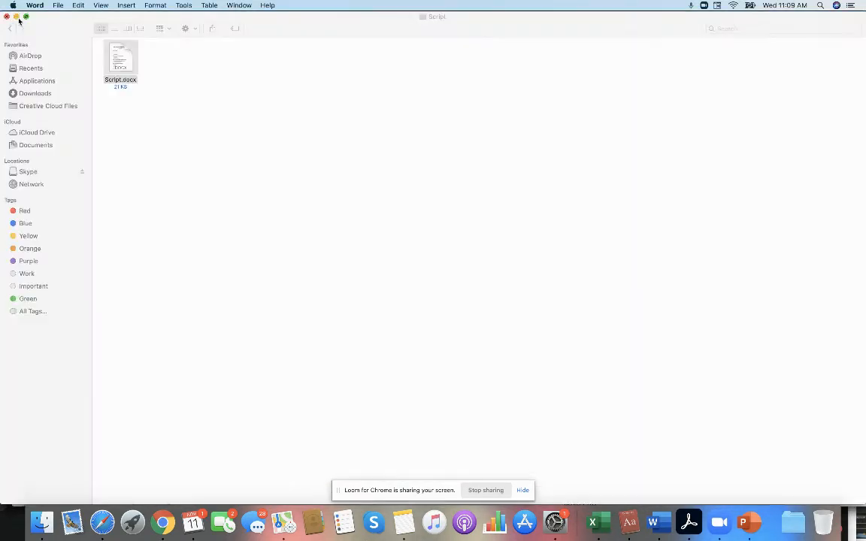
# - Go up to the workshop folder, open the Canva Templates document and scroll to its shared link
pyautogui.click(9, 29)
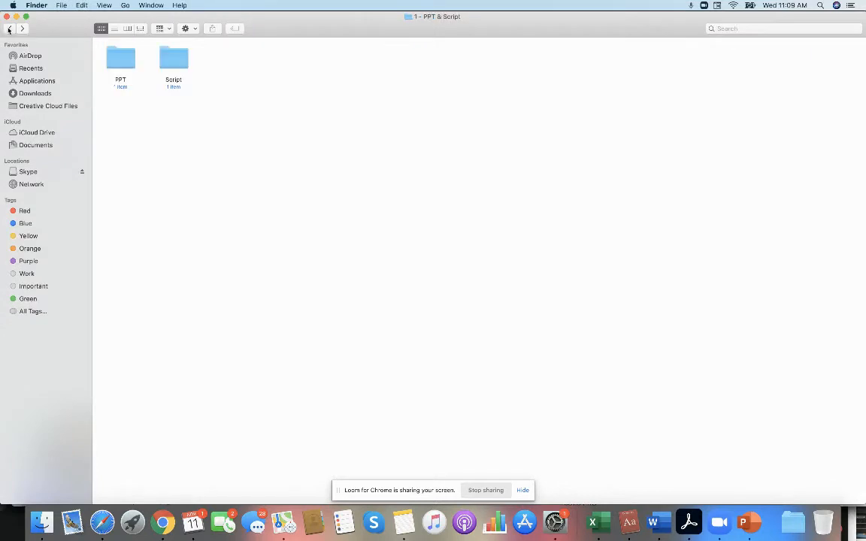
pyautogui.moveTo(9, 29)
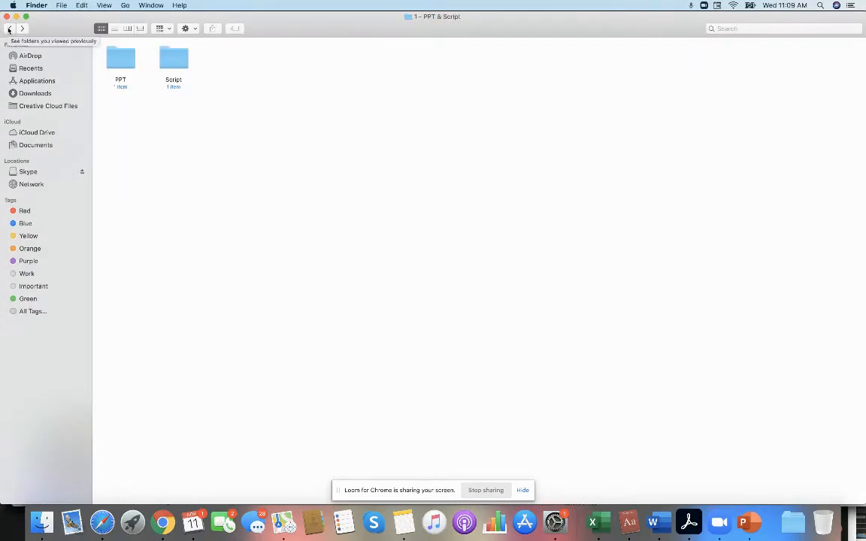
pyautogui.click(9, 28)
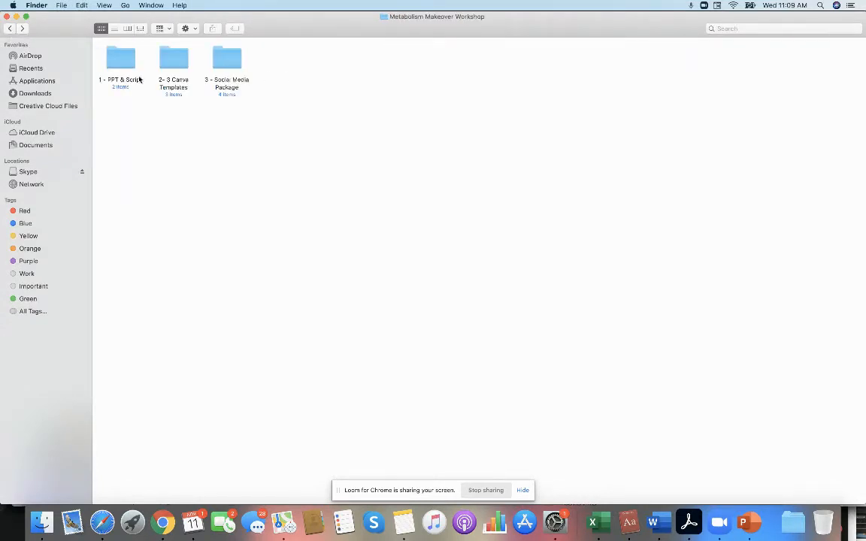
pyautogui.doubleClick(173, 58)
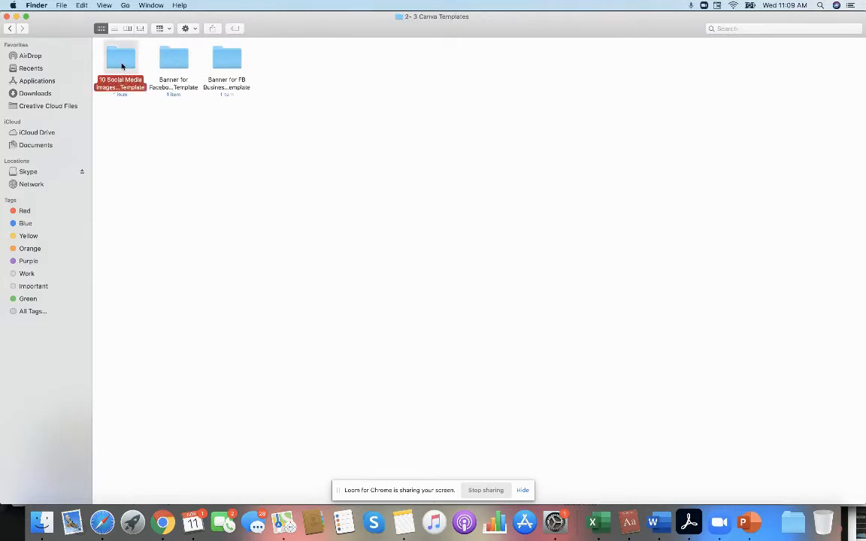
pyautogui.doubleClick(120, 59)
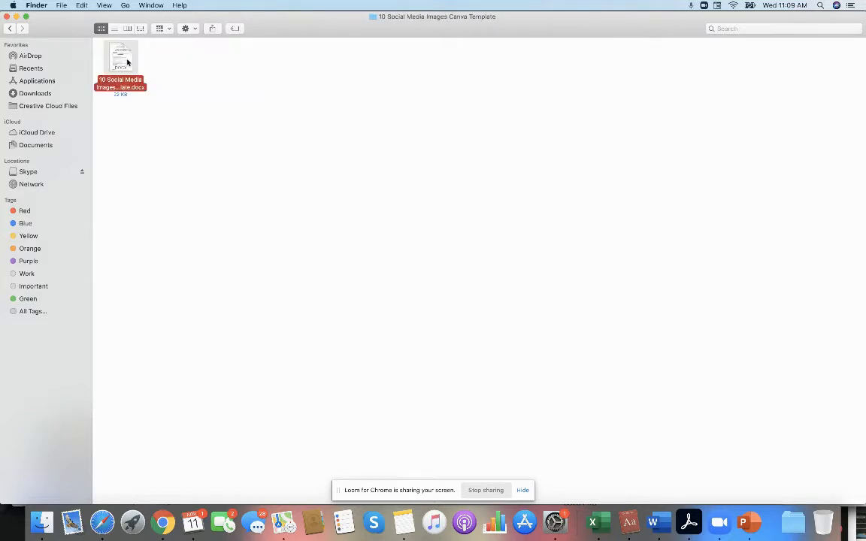
pyautogui.doubleClick(120, 57)
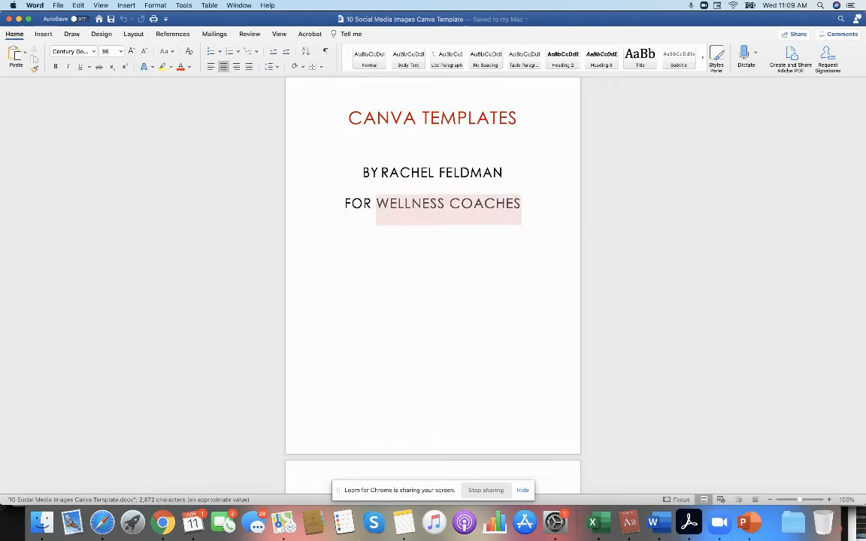
pyautogui.scroll(-3)
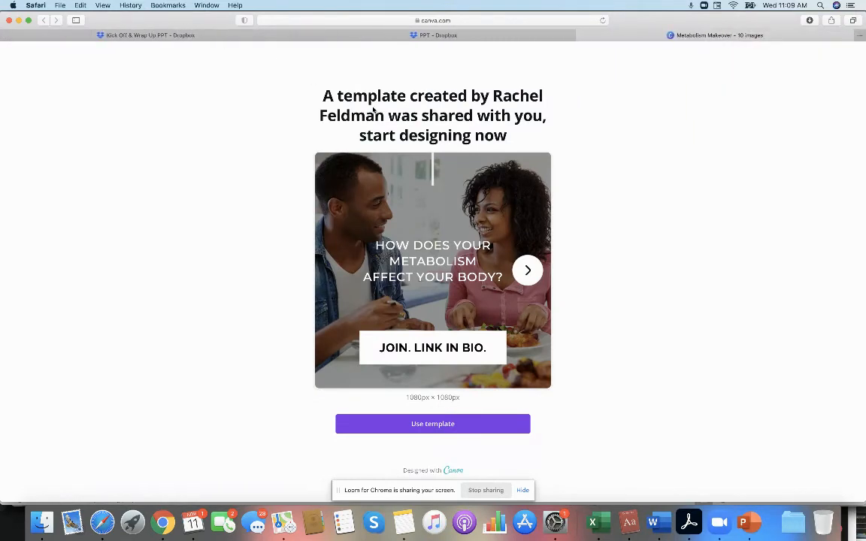
# - Flip through five pages of the shared metabolism social media template in Safari
pyautogui.click(526, 270)
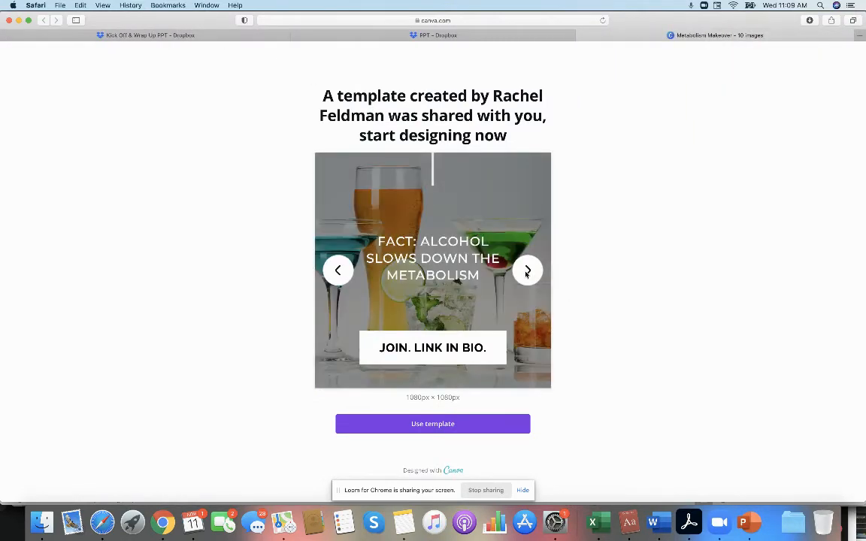
pyautogui.click(527, 271)
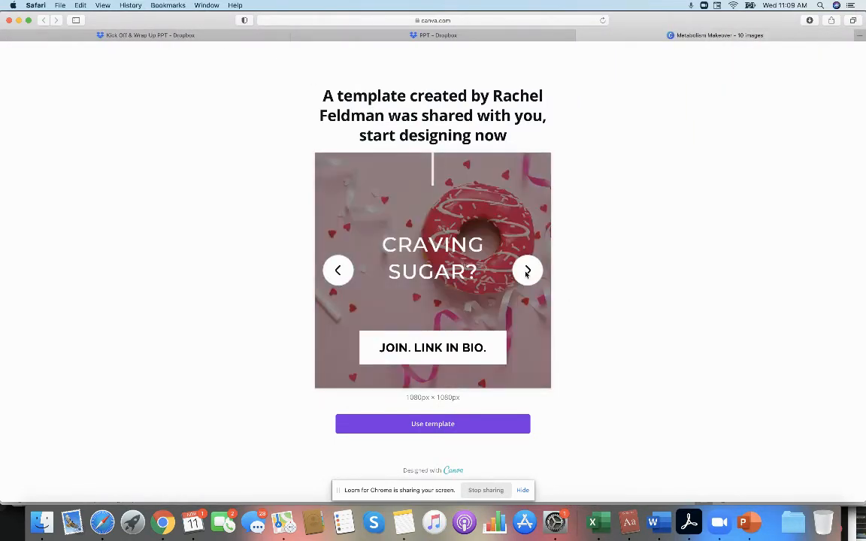
pyautogui.click(528, 271)
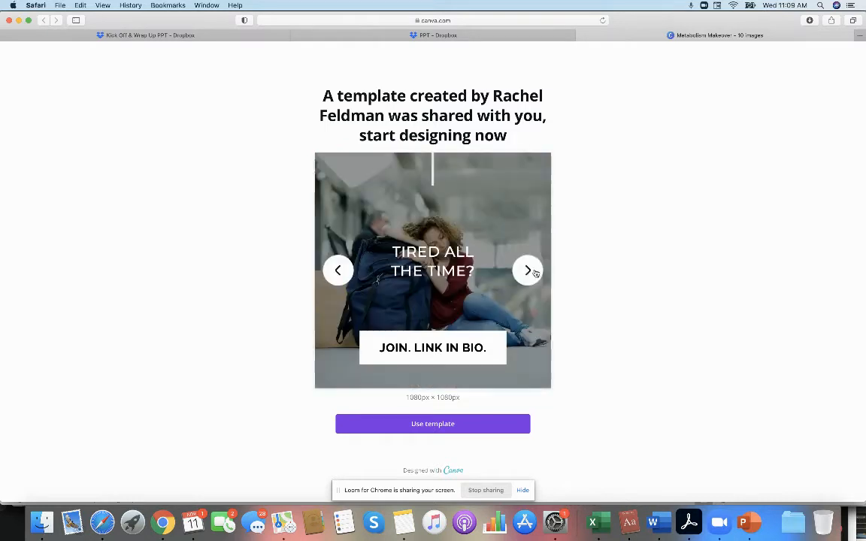
pyautogui.click(528, 271)
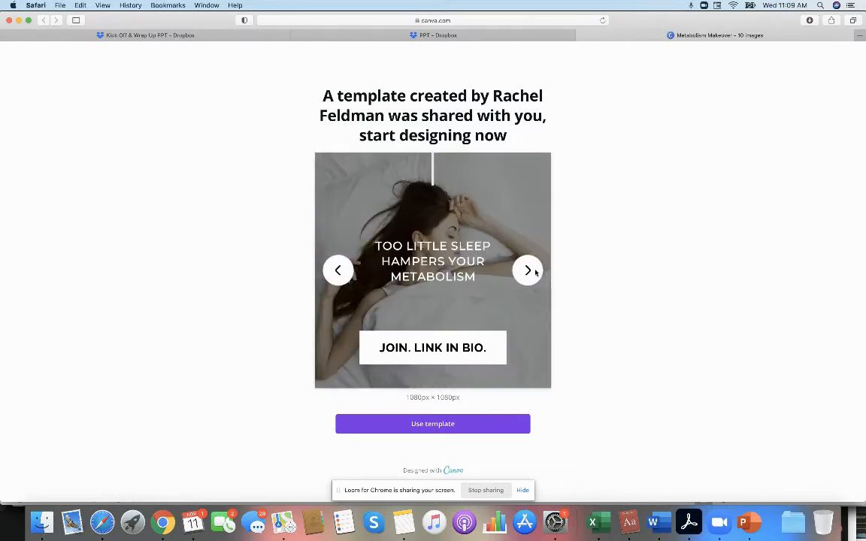
pyautogui.click(528, 270)
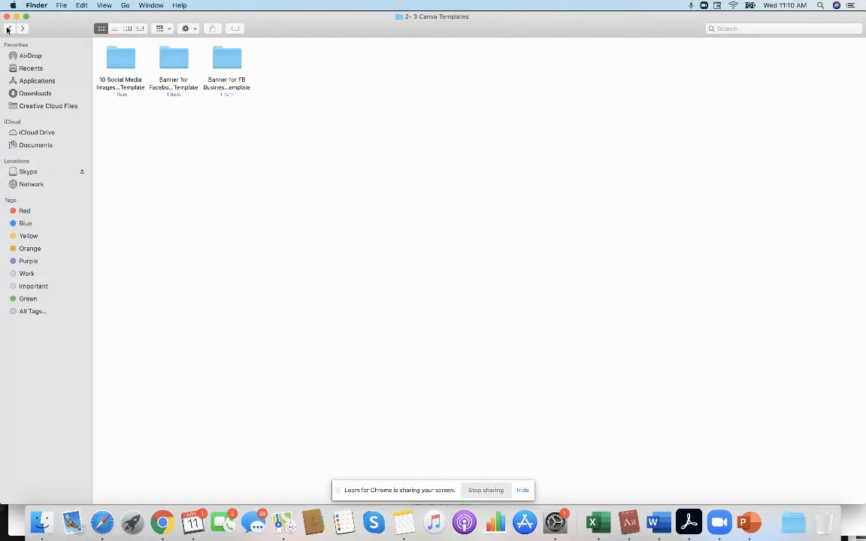
# - Go back to the workshop folder and open the 2 JPEG Banners for Facebook Promotions folder
pyautogui.click(174, 59)
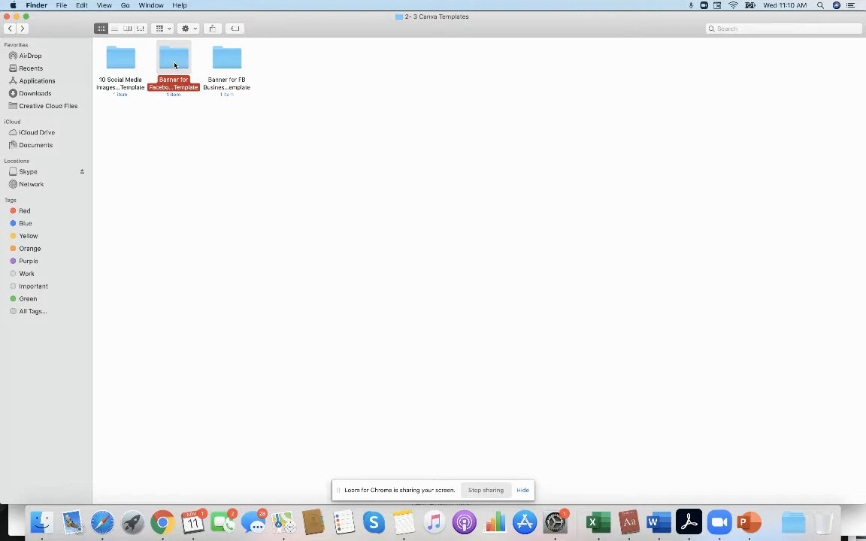
pyautogui.moveTo(12, 31)
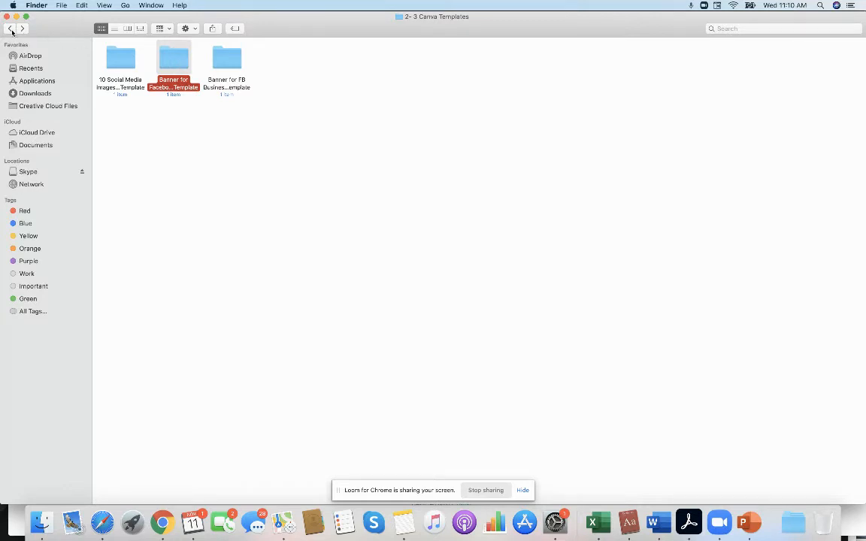
pyautogui.click(9, 27)
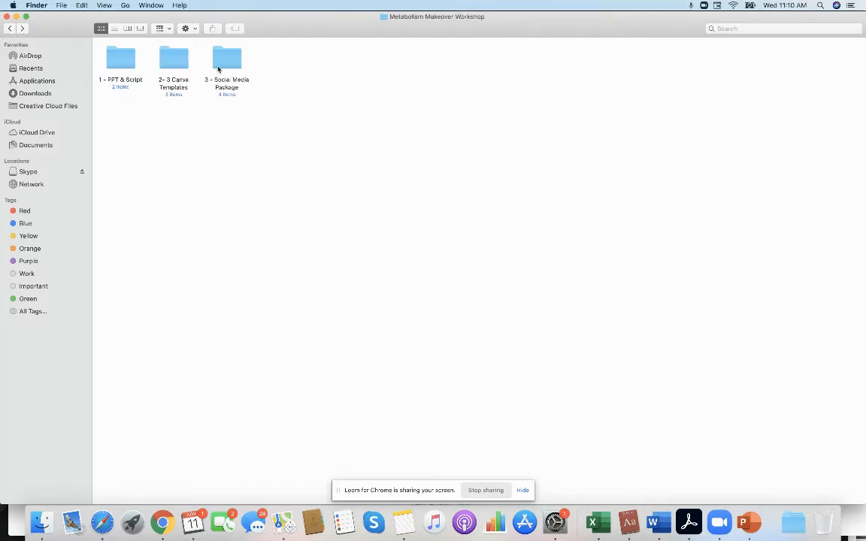
pyautogui.doubleClick(226, 58)
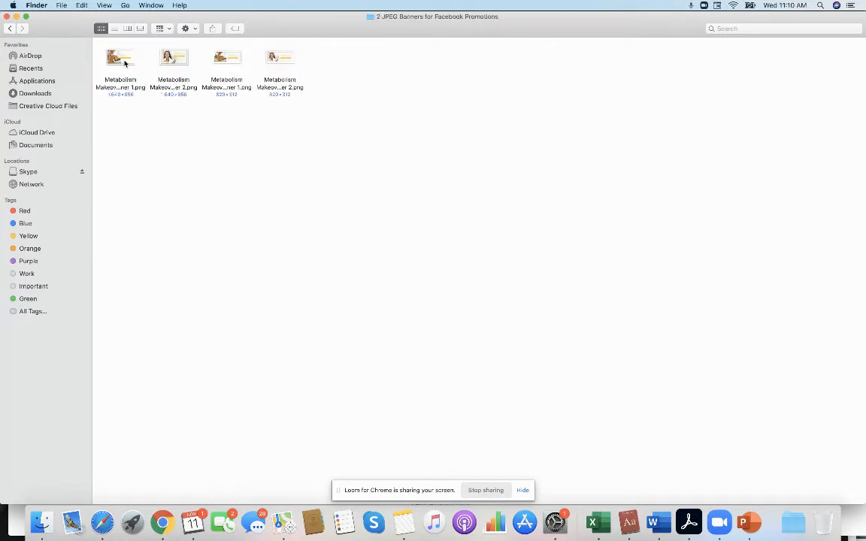
pyautogui.click(120, 61)
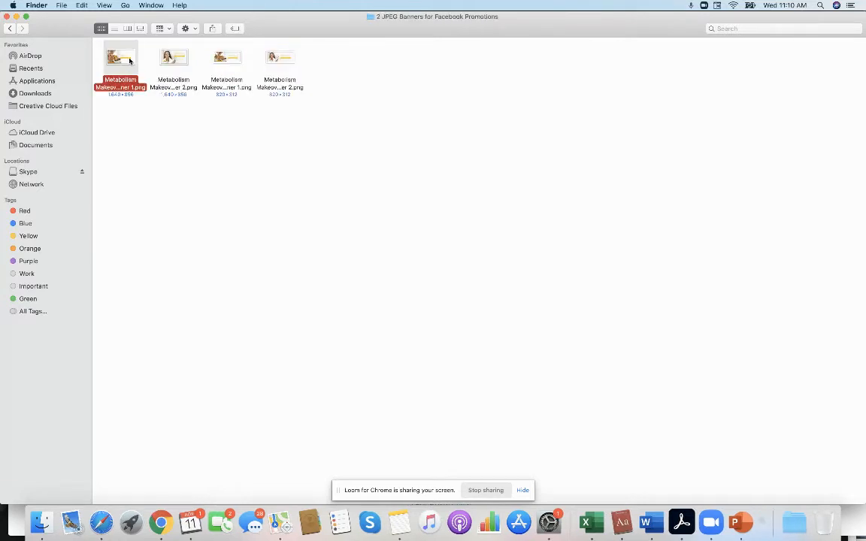
pyautogui.doubleClick(120, 57)
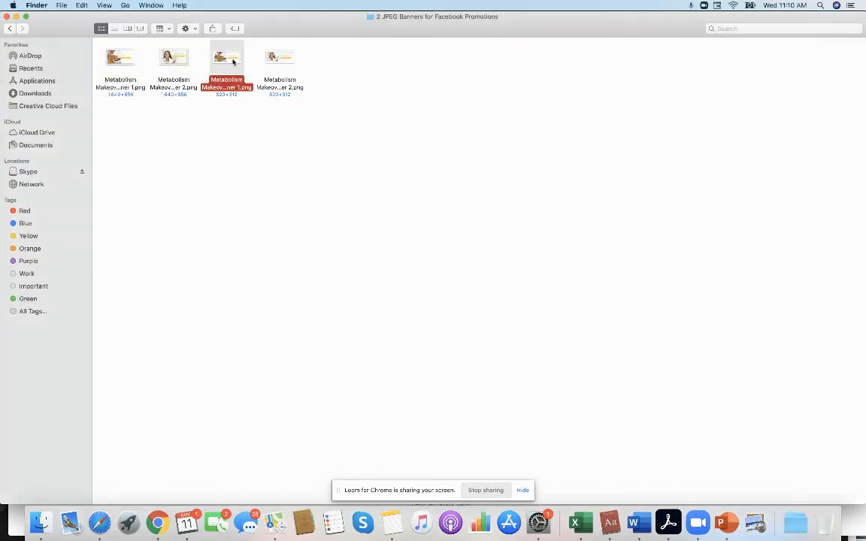
# - View one workshop banner JPEG in Preview, close it and return to the Social Media Package folder
pyautogui.doubleClick(226, 57)
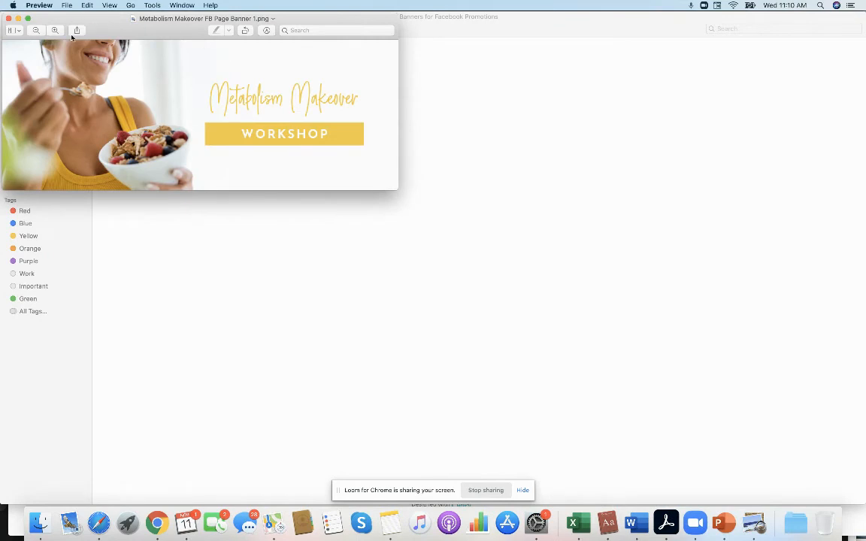
pyautogui.click(7, 18)
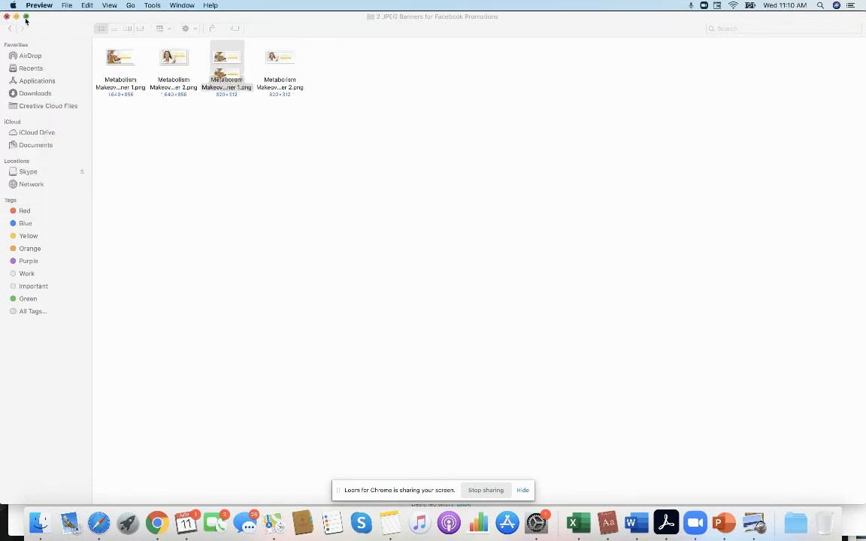
pyautogui.click(13, 27)
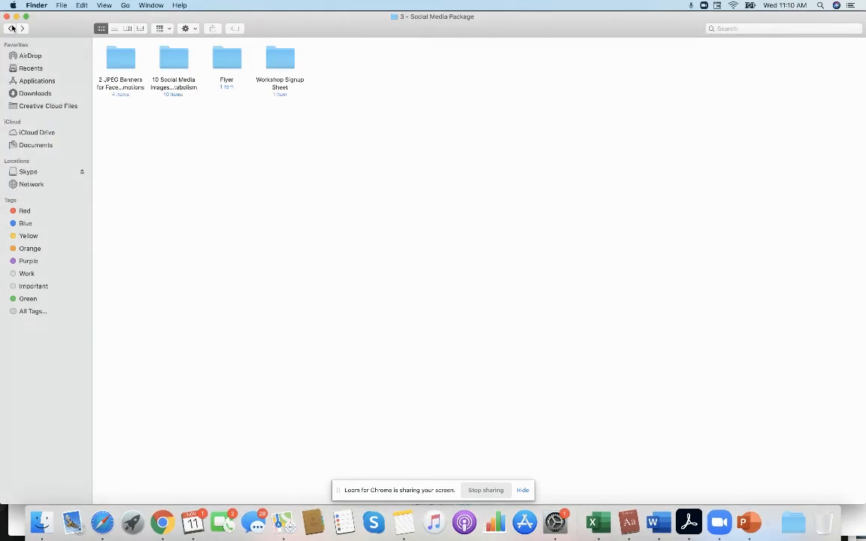
pyautogui.moveTo(12, 27)
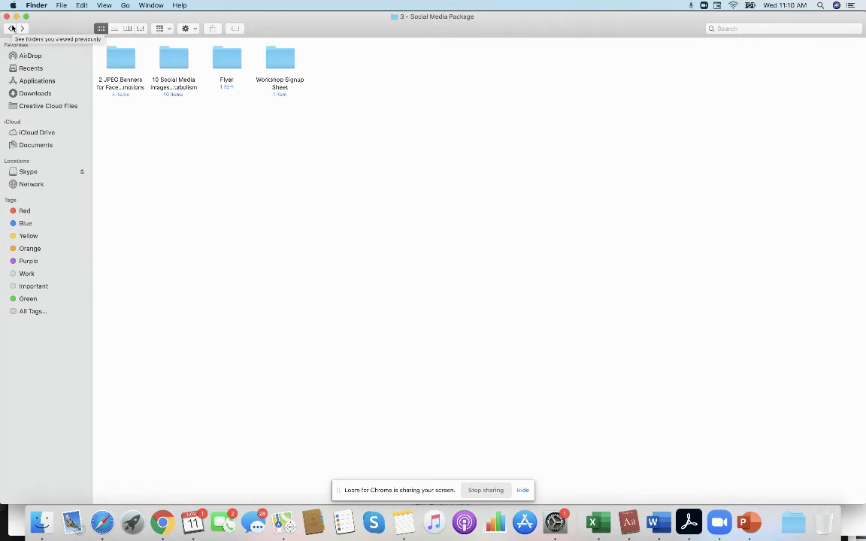
# - Open the 10 Social Media Images folder and preview 2.png, 3.png, 5.png, 6.png and another image
pyautogui.doubleClick(175, 58)
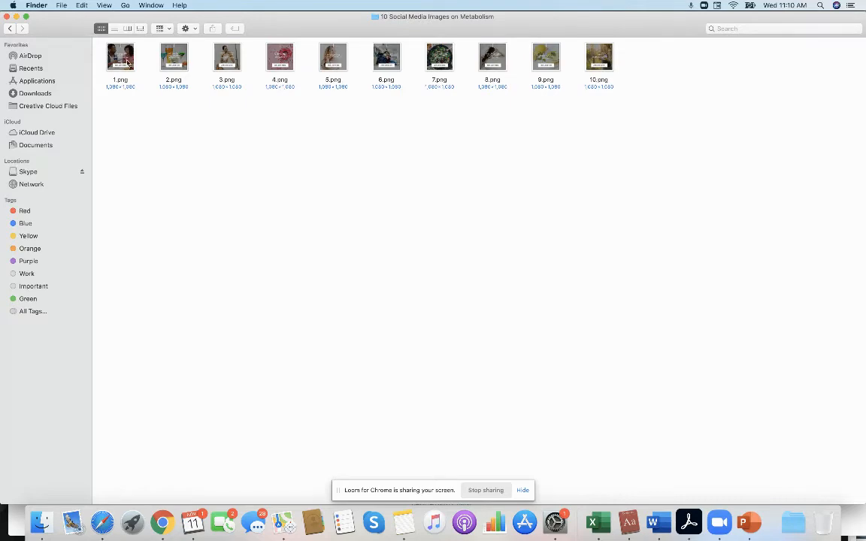
pyautogui.doubleClick(120, 57)
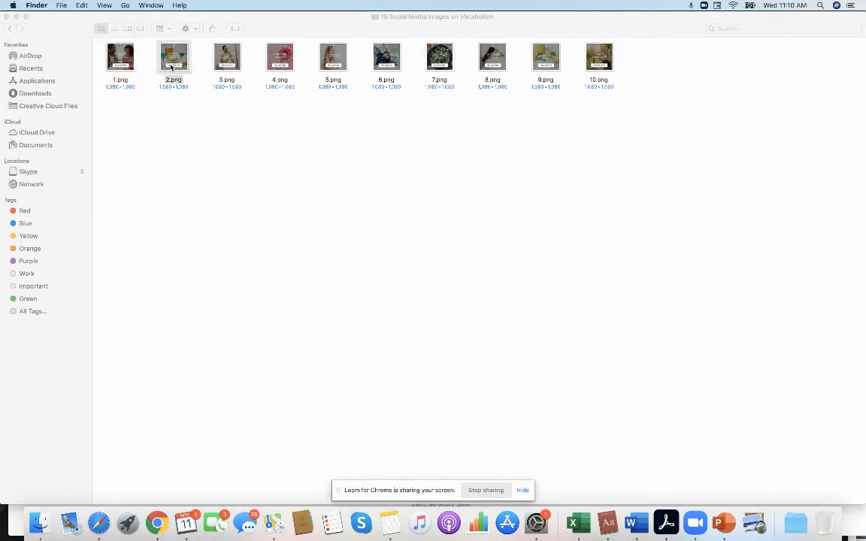
pyautogui.doubleClick(175, 56)
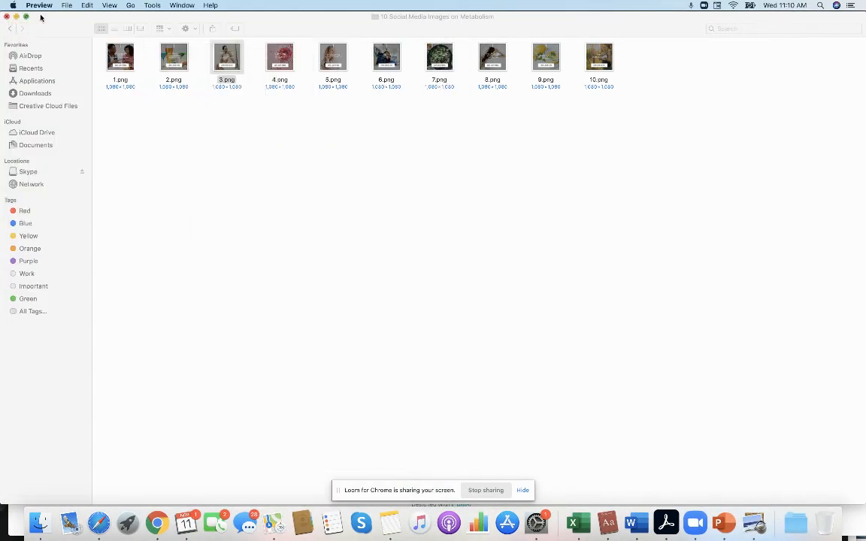
pyautogui.doubleClick(279, 57)
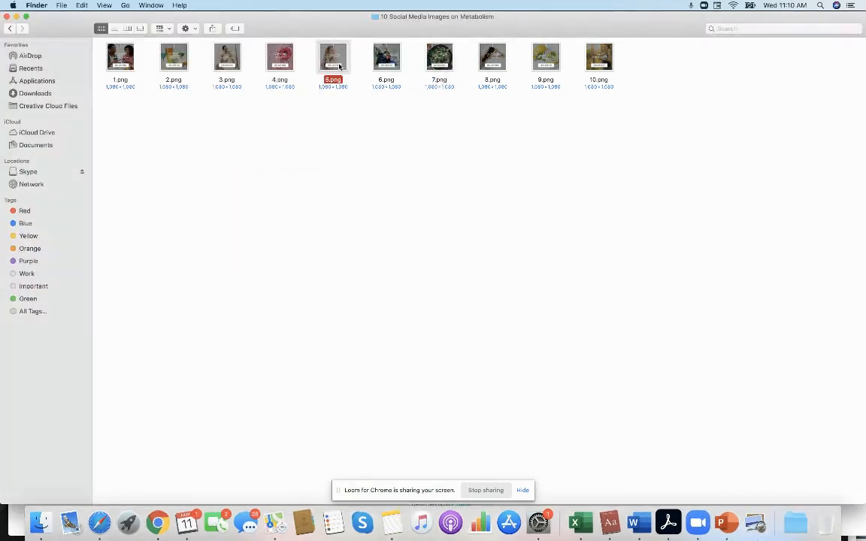
pyautogui.doubleClick(333, 57)
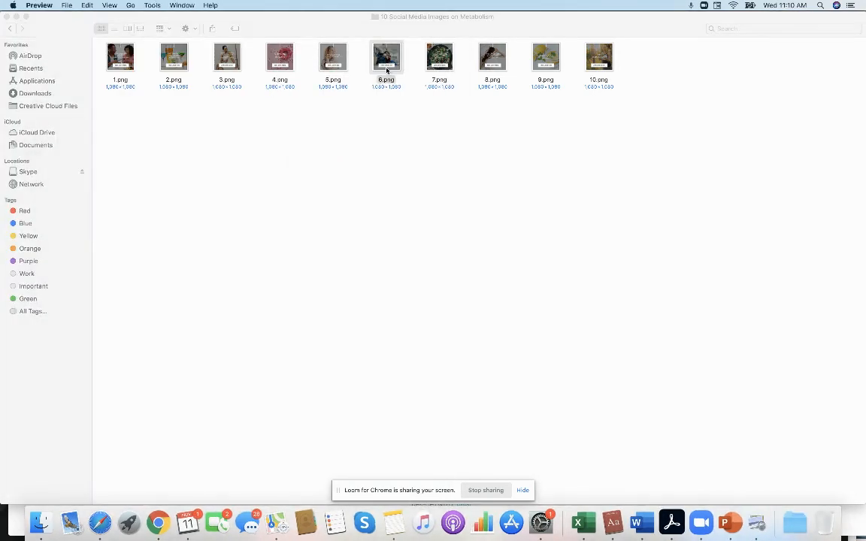
pyautogui.doubleClick(385, 57)
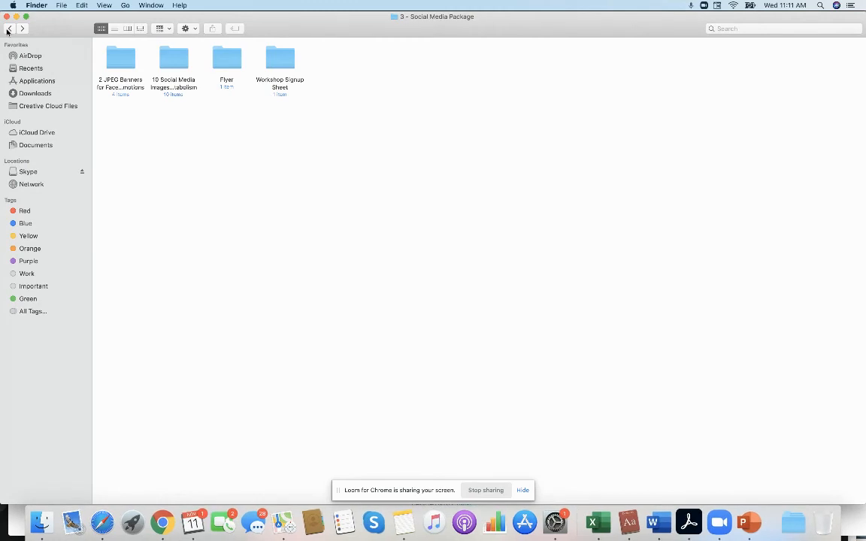
pyautogui.moveTo(9, 29)
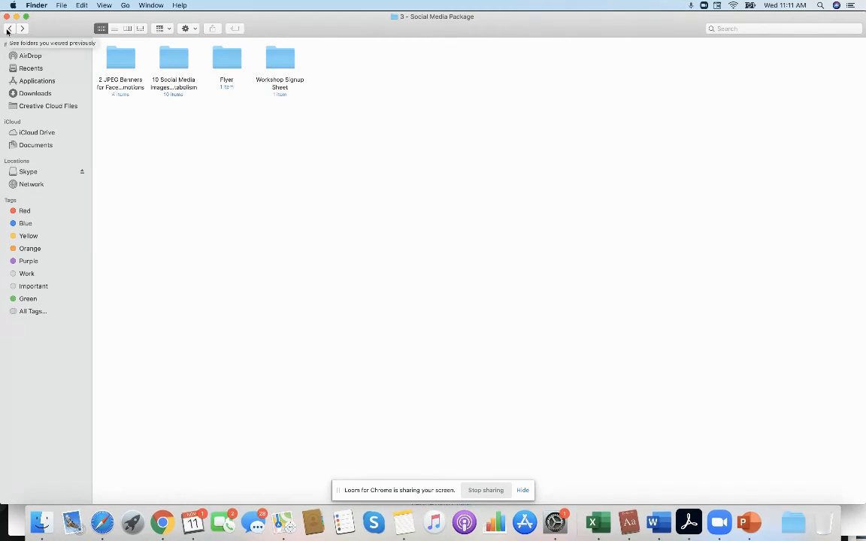